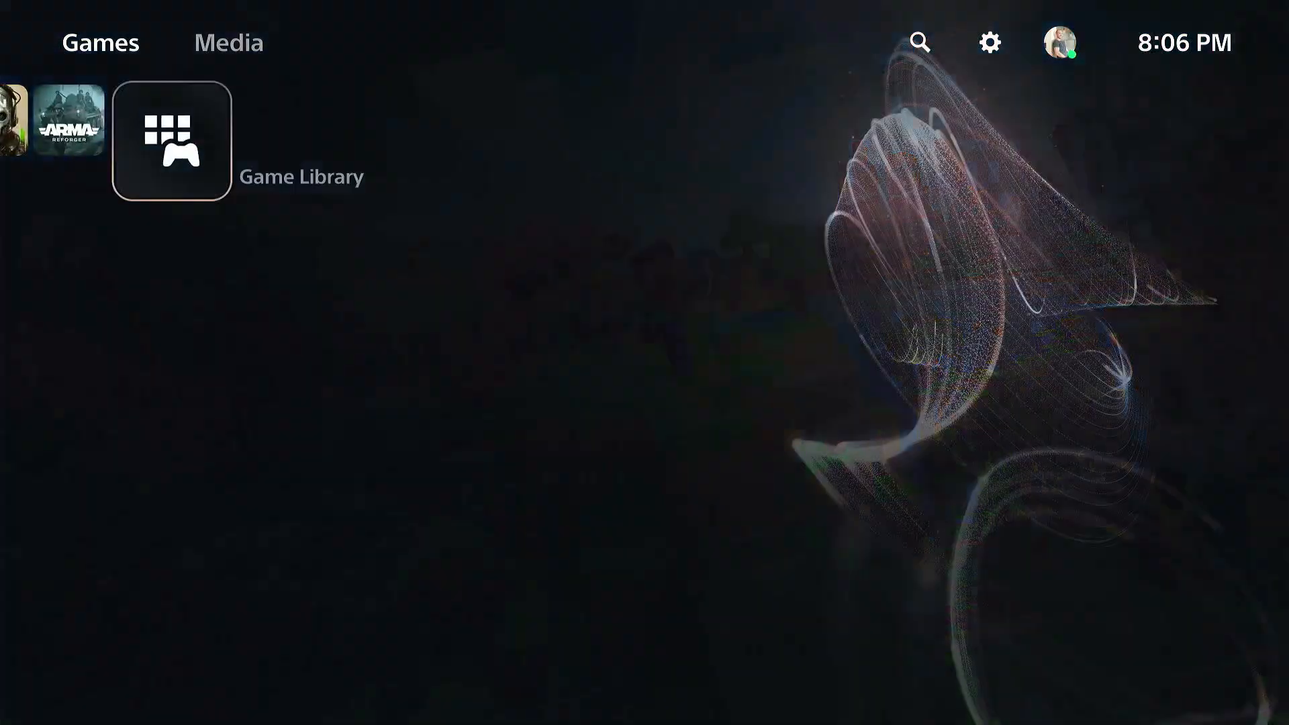
Open the Media Gallery showing captured video clips, newest first
click(170, 140)
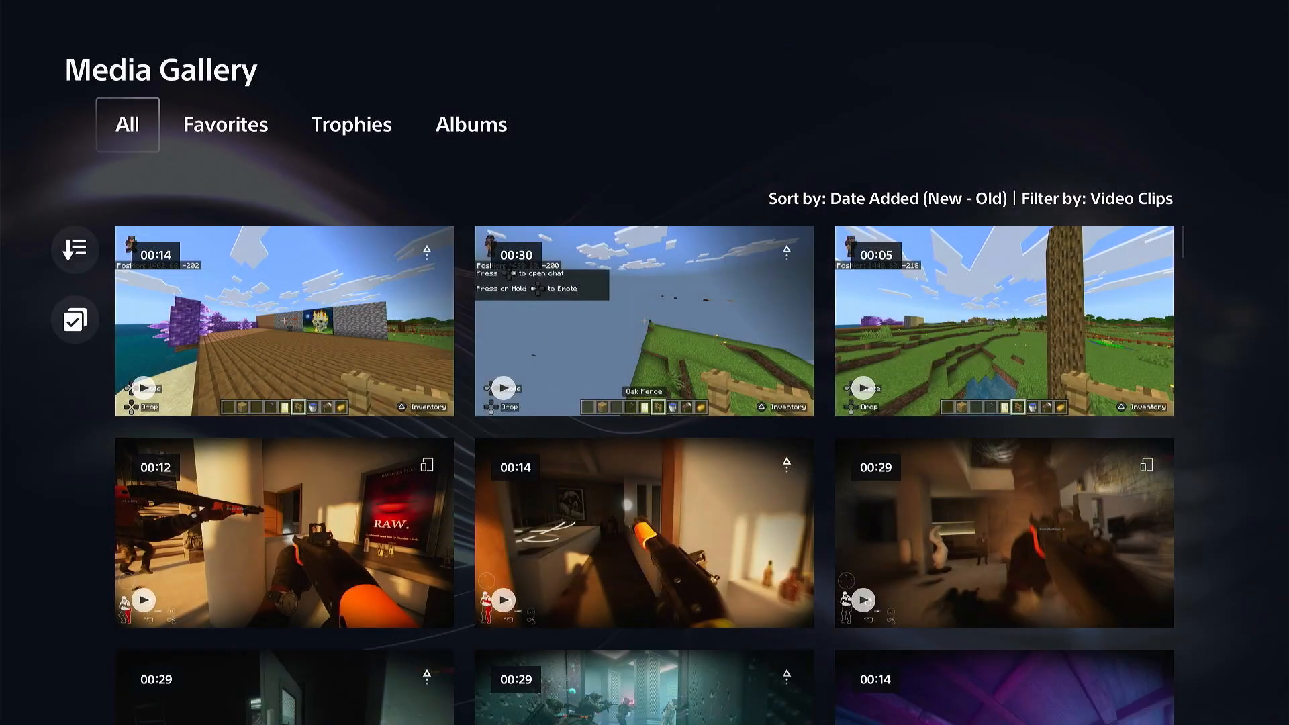
Browse the captured clips, scrolling through the gallery, then return to the Games home
click(283, 321)
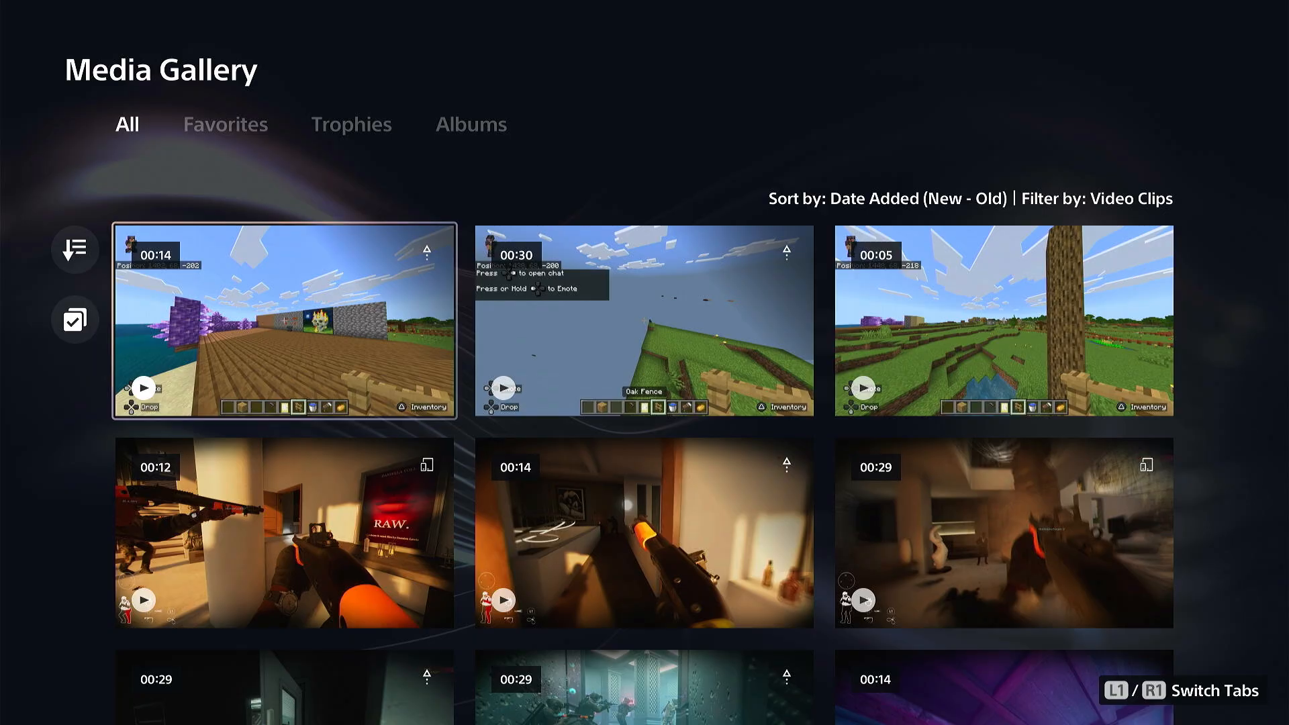
scroll(down, 3)
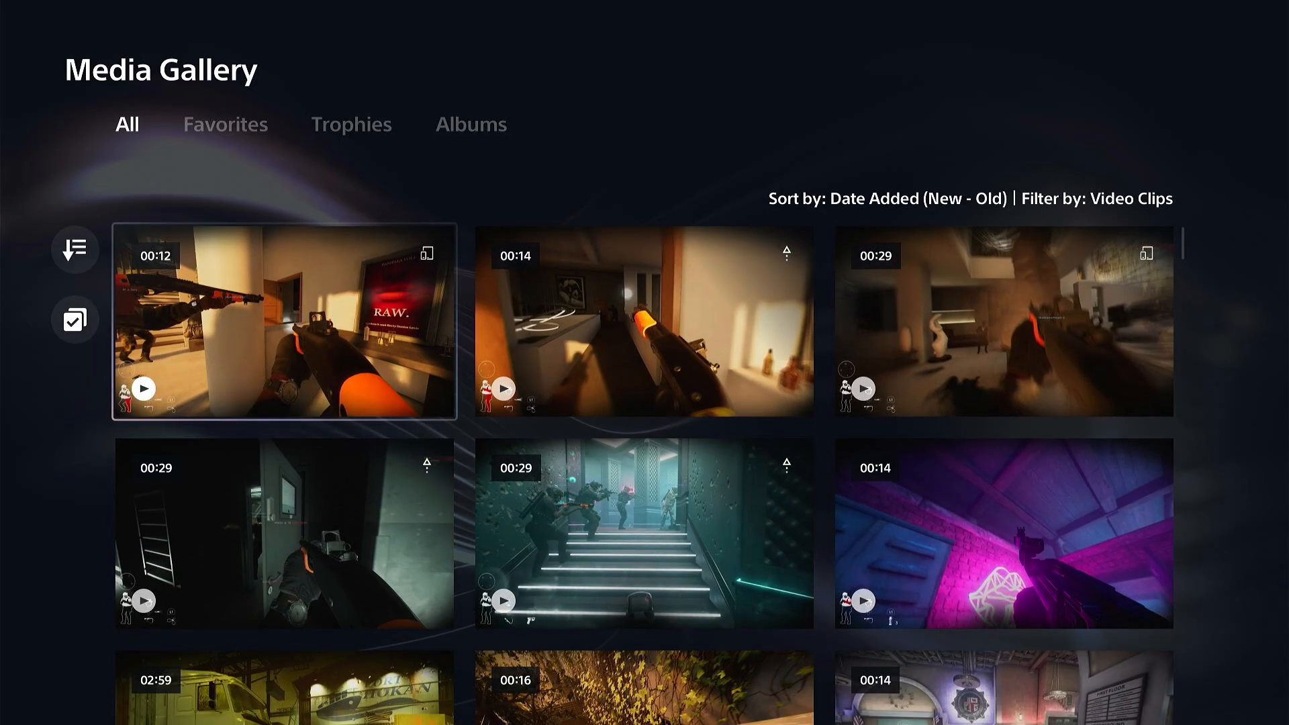
scroll(down, 3)
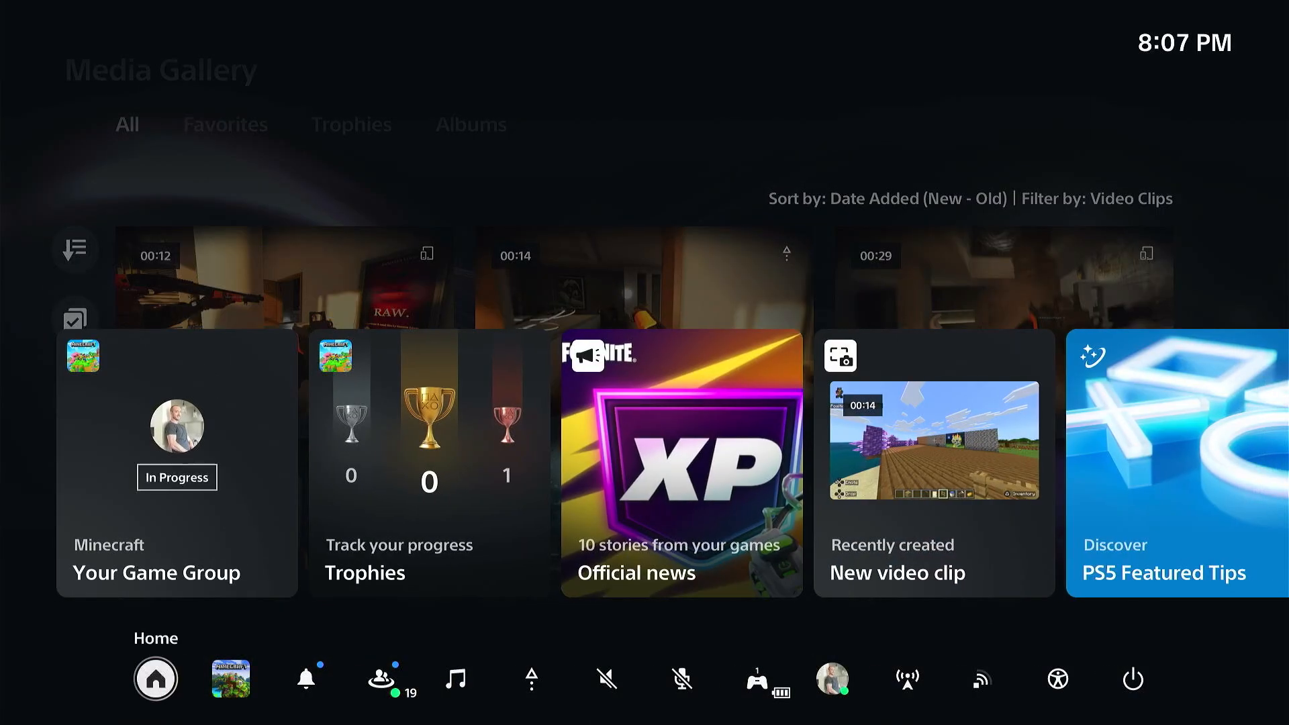
click(532, 678)
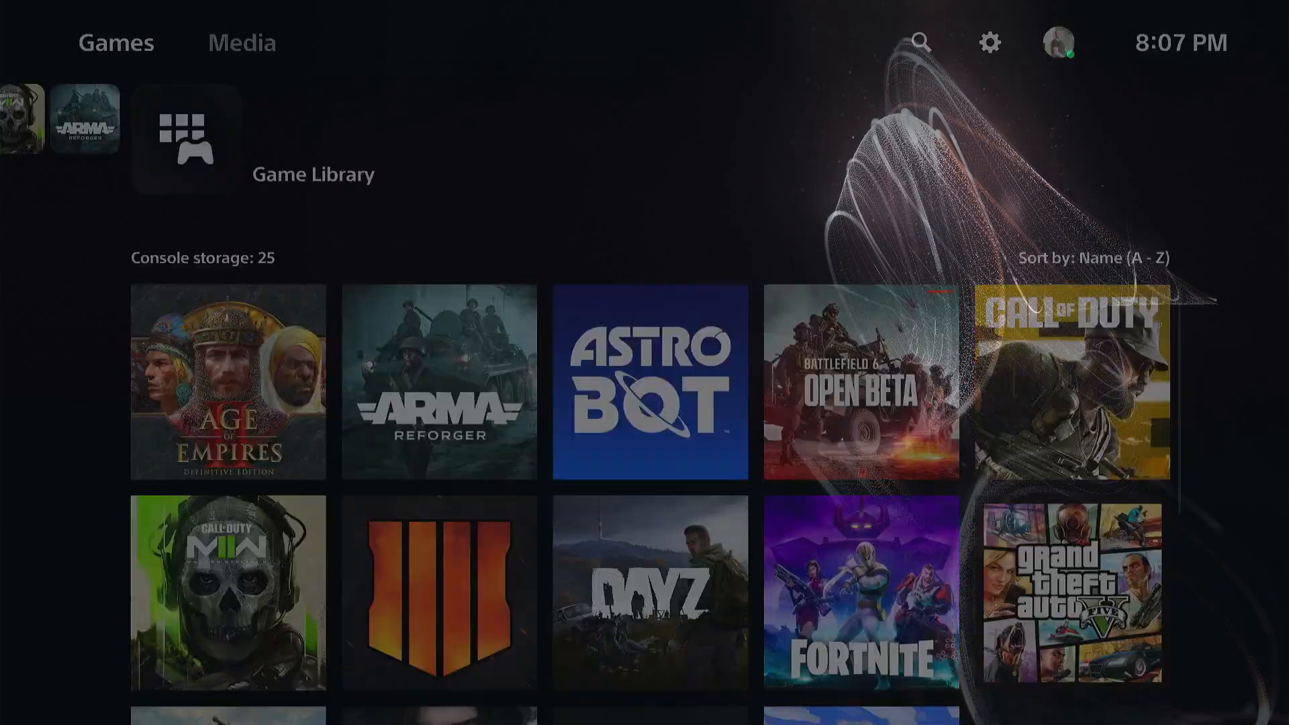
Open the console's system settings from the home screen
click(989, 43)
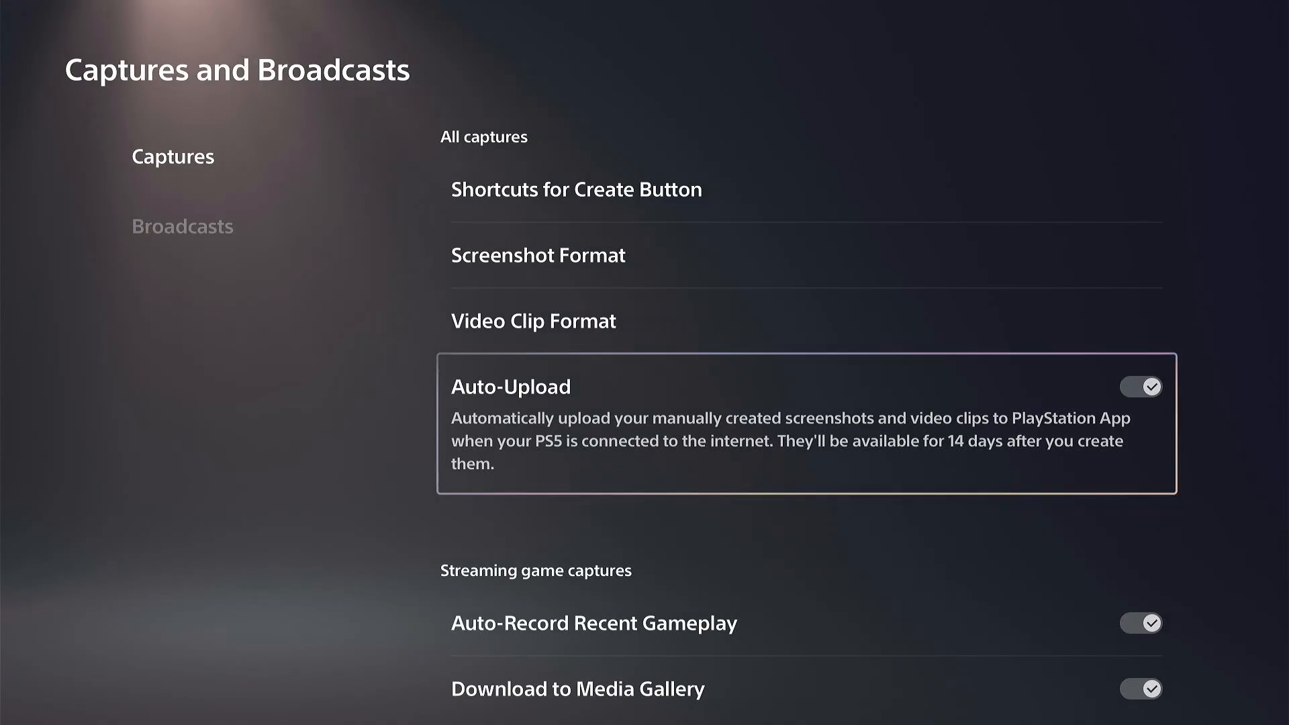
Switch off Auto-Upload to PlayStation App and scroll through the Captures options
click(1139, 387)
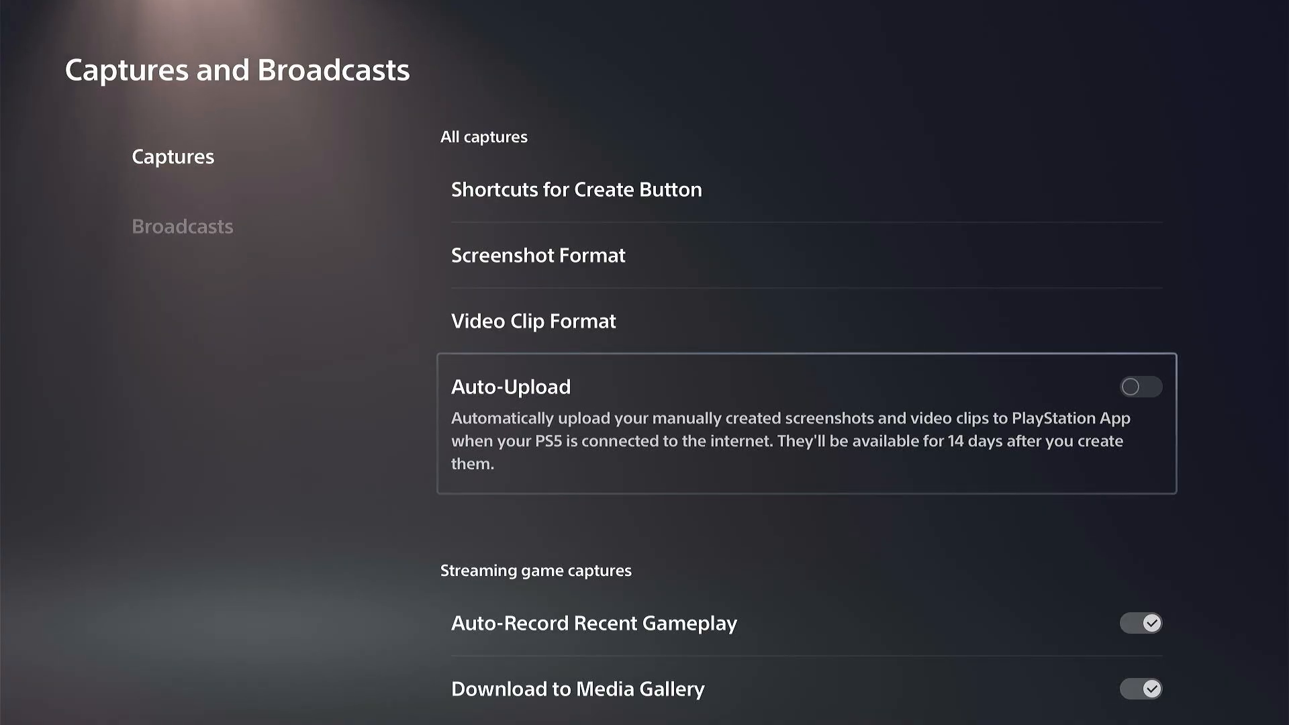
scroll(down, 3)
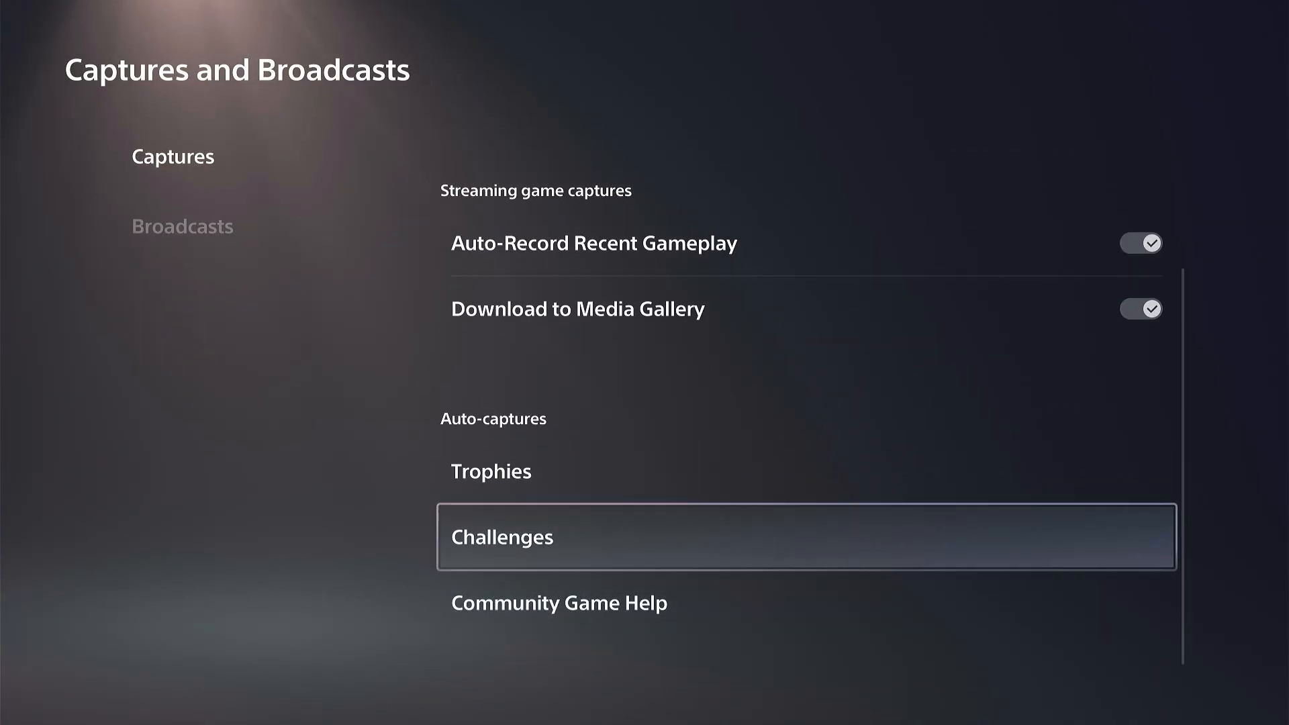
scroll(up, 3)
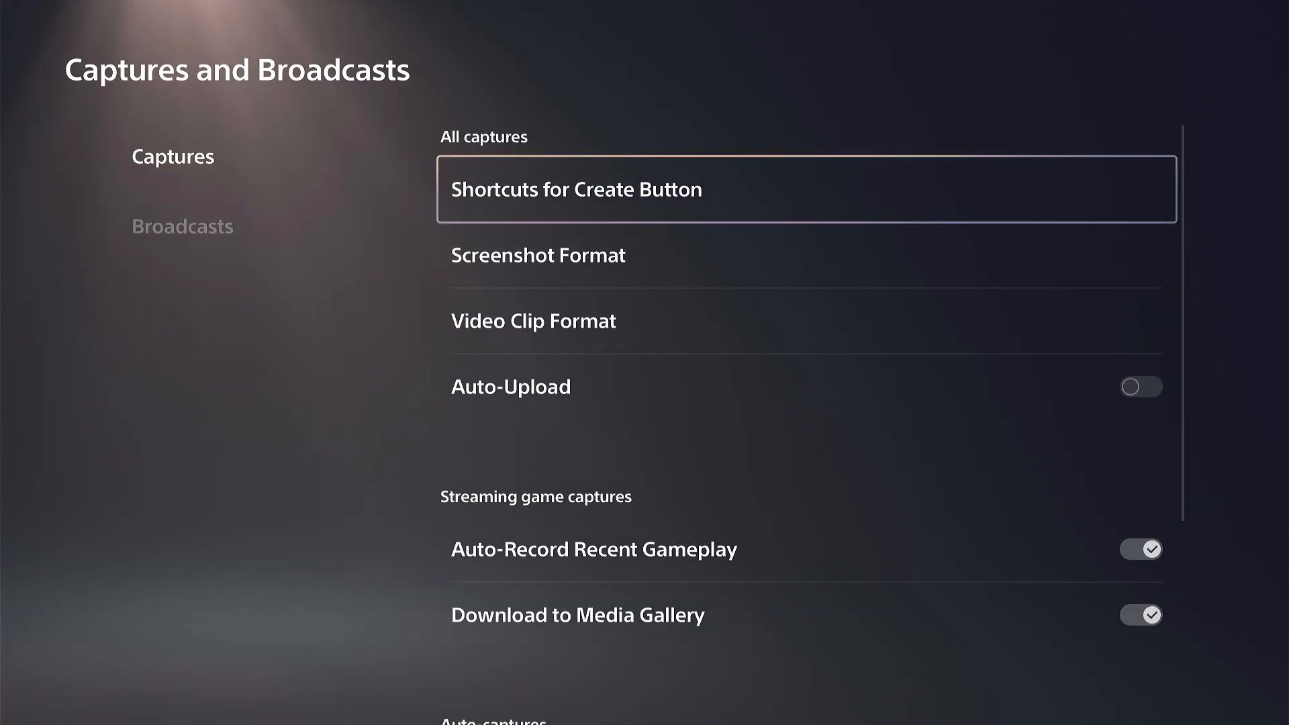